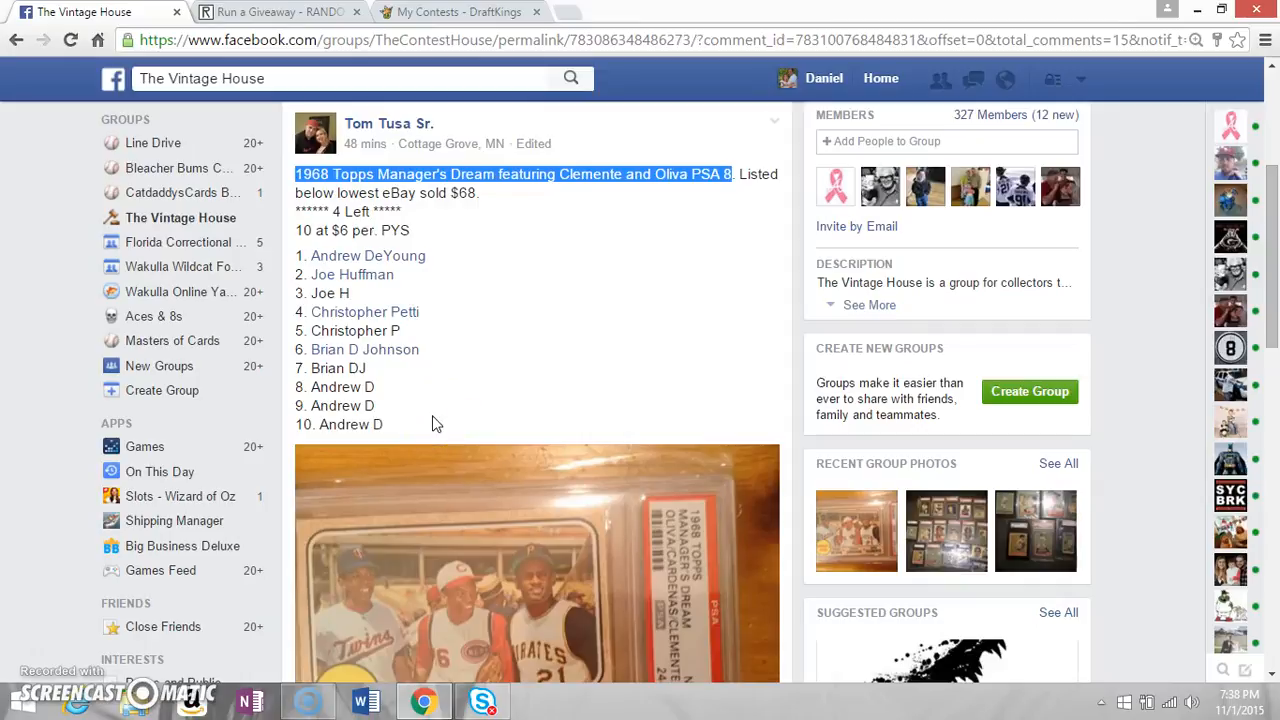
mouse_move(384, 148)
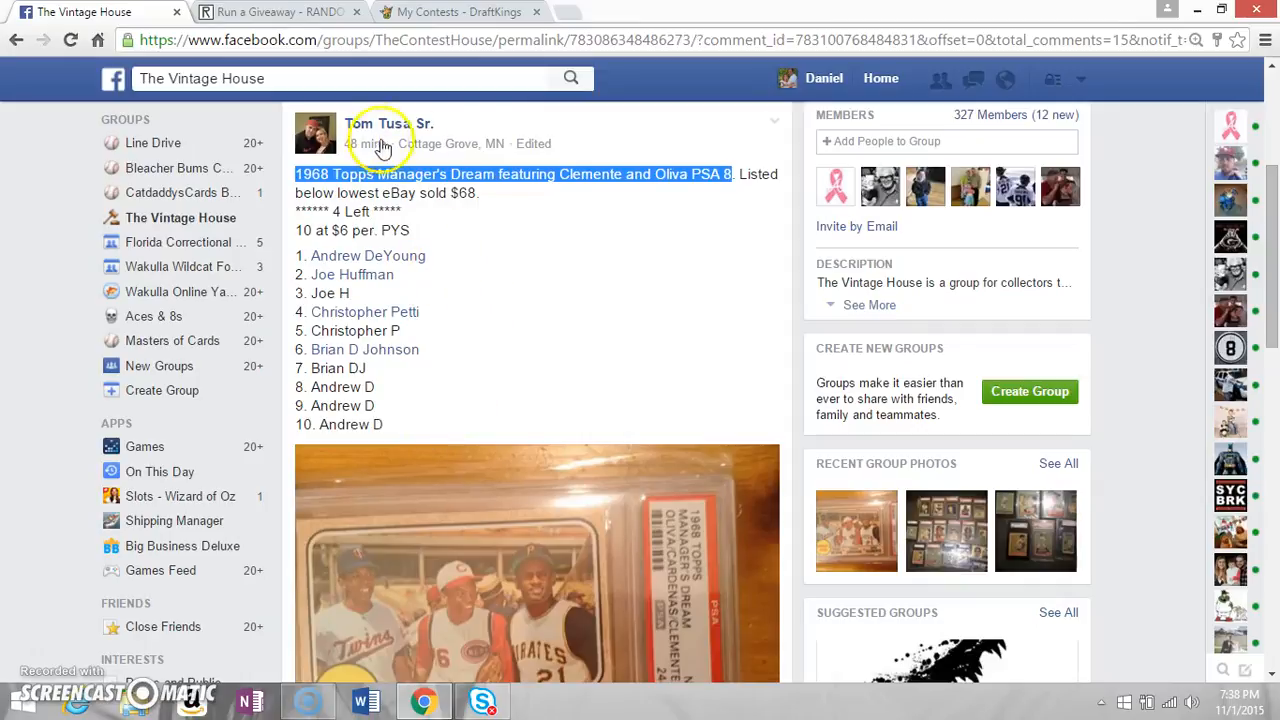
Comment 'LIVE' on the Facebook giveaway thread.
scroll(down, 3)
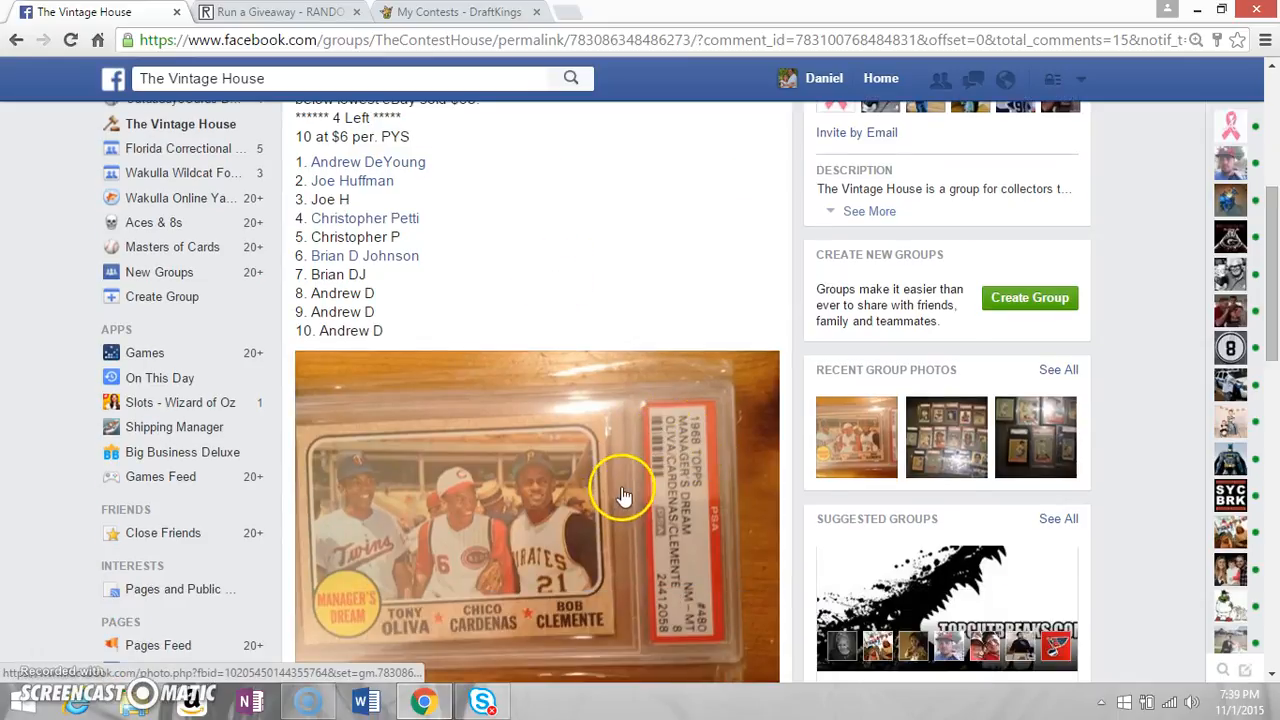
mouse_move(364, 356)
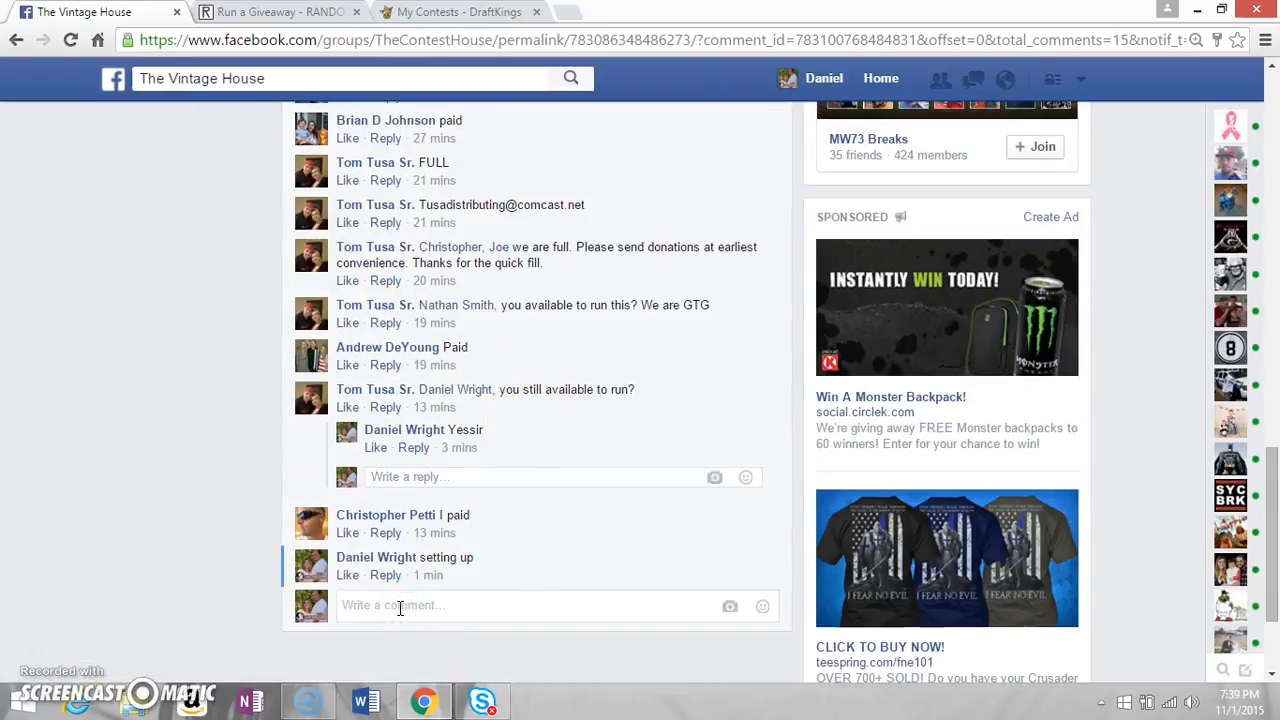
text(LIVE)
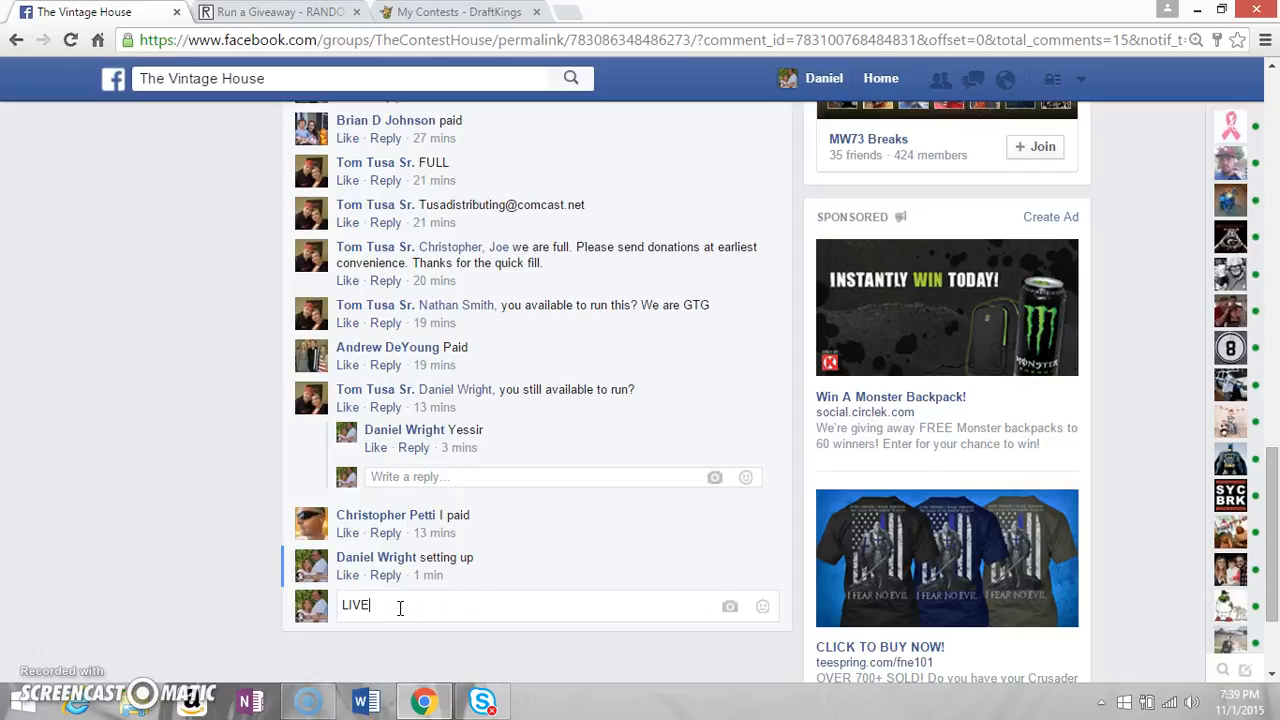
click(280, 12)
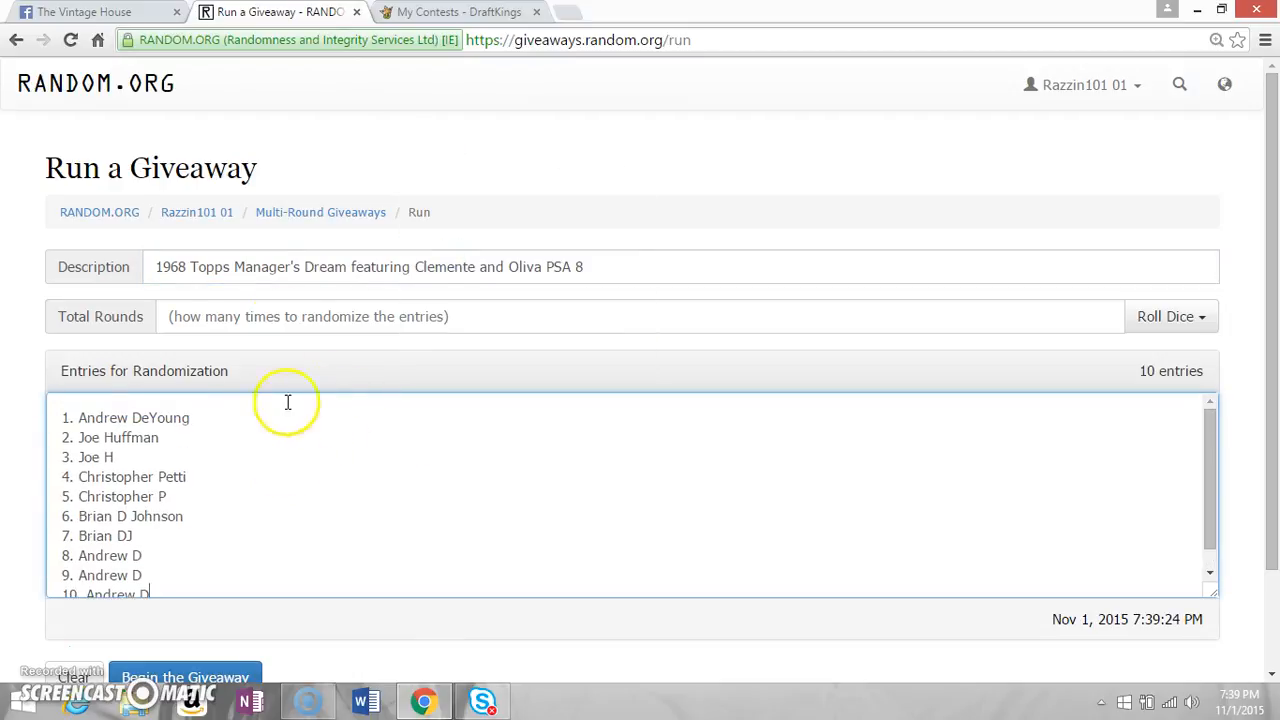
Roll 2d6 for the round count, rerolling the 2 and accepting 5 total rounds.
click(1172, 316)
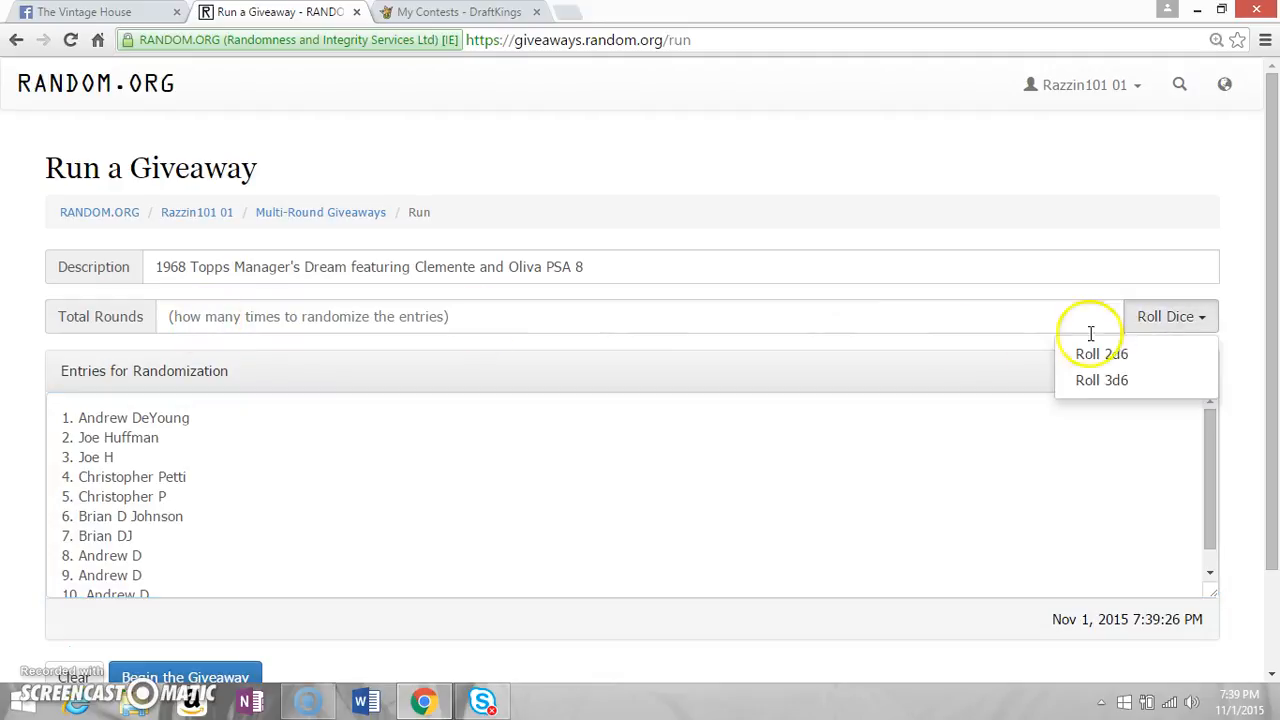
click(1100, 352)
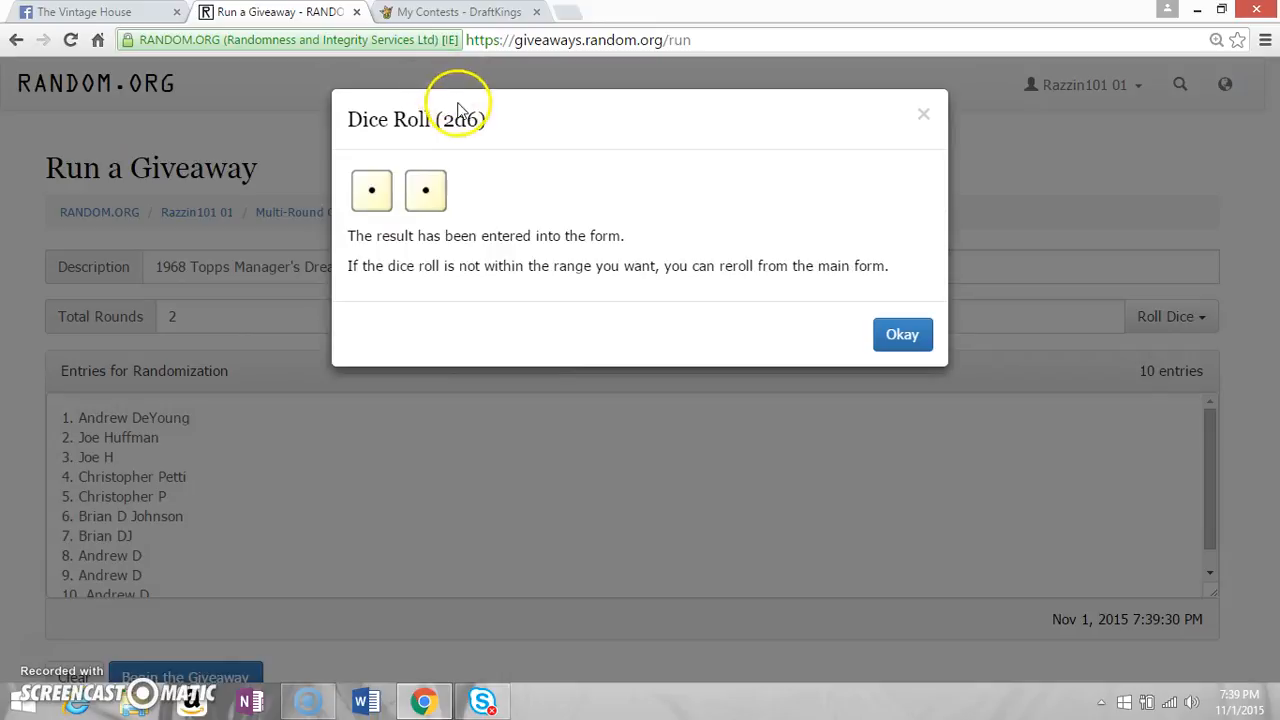
mouse_move(532, 284)
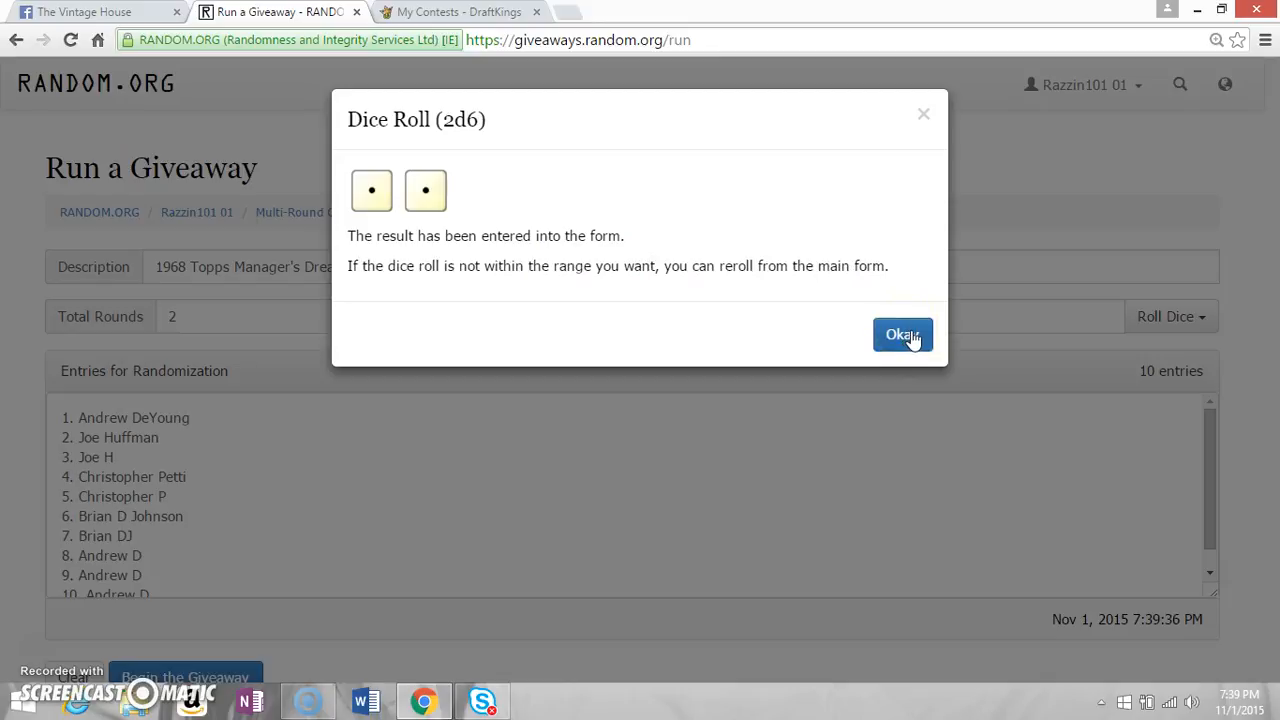
click(902, 334)
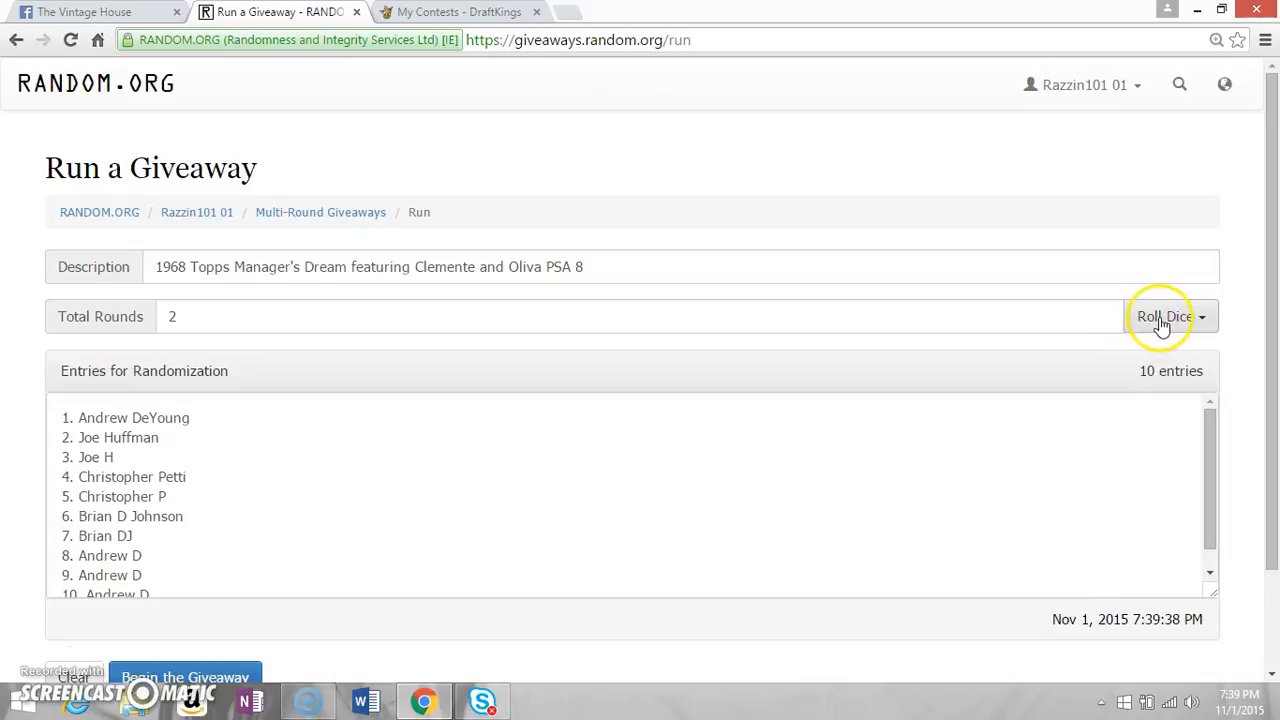
click(1164, 316)
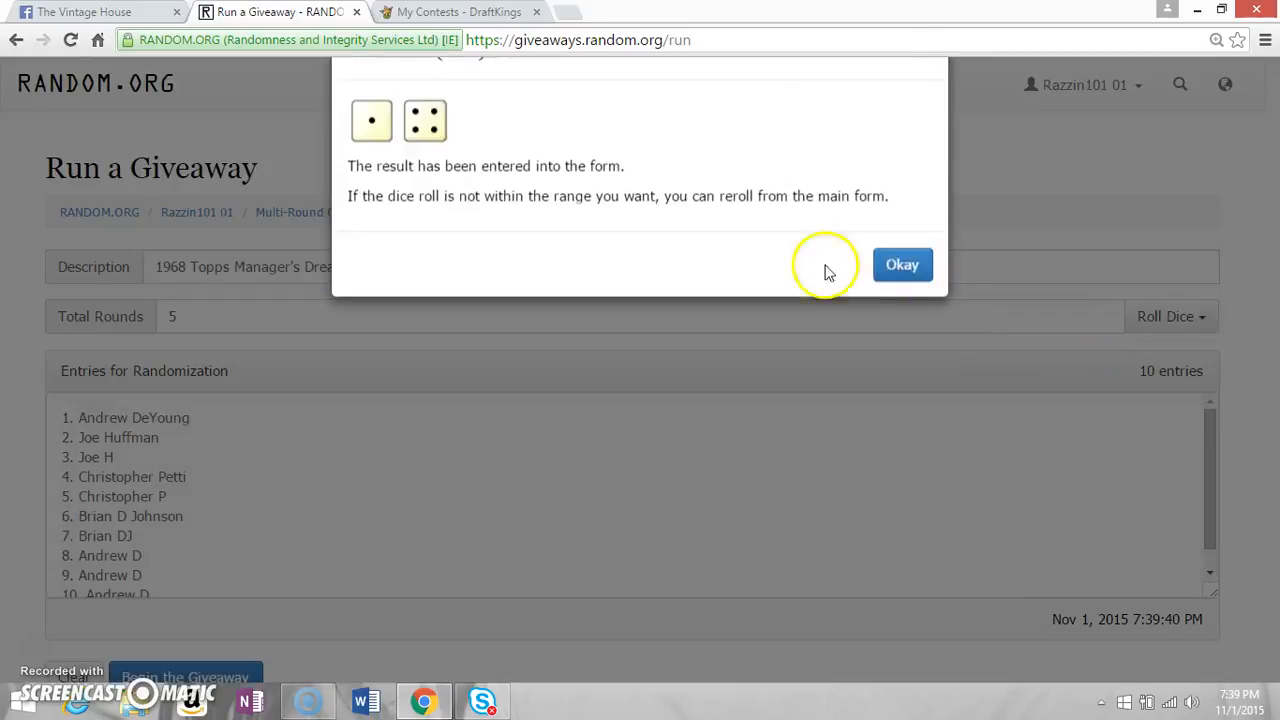
click(900, 264)
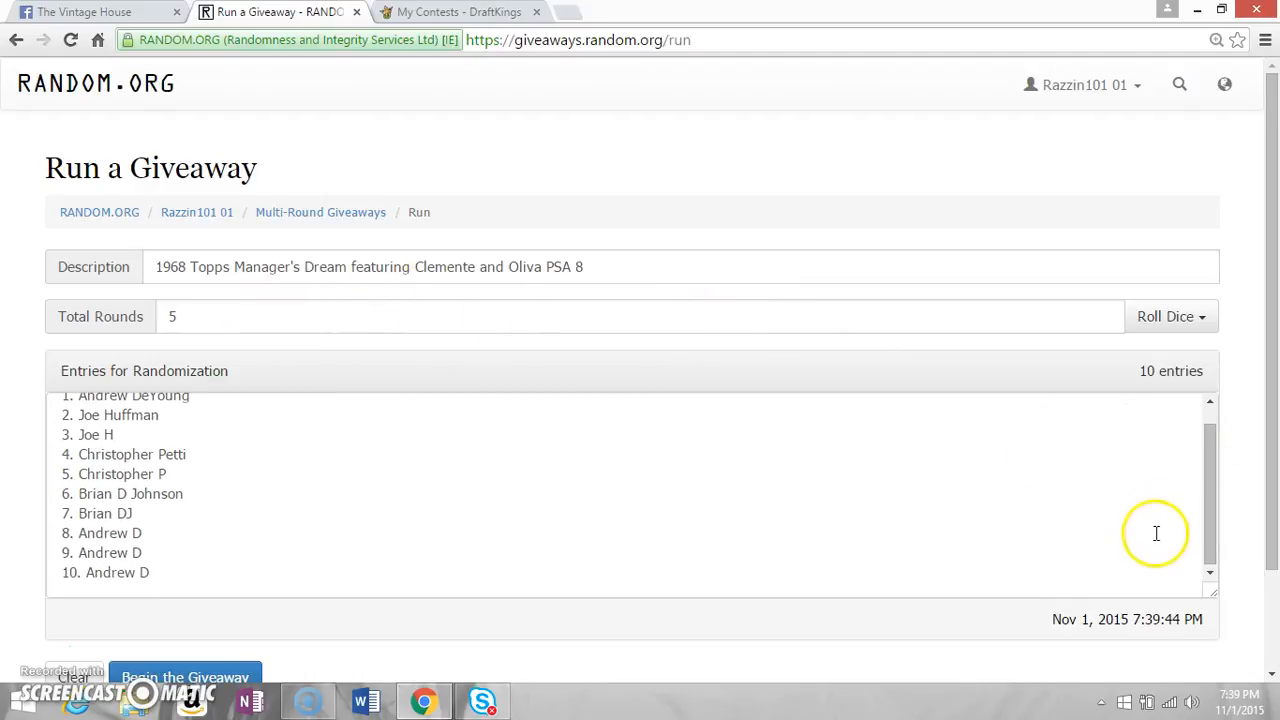
mouse_move(616, 524)
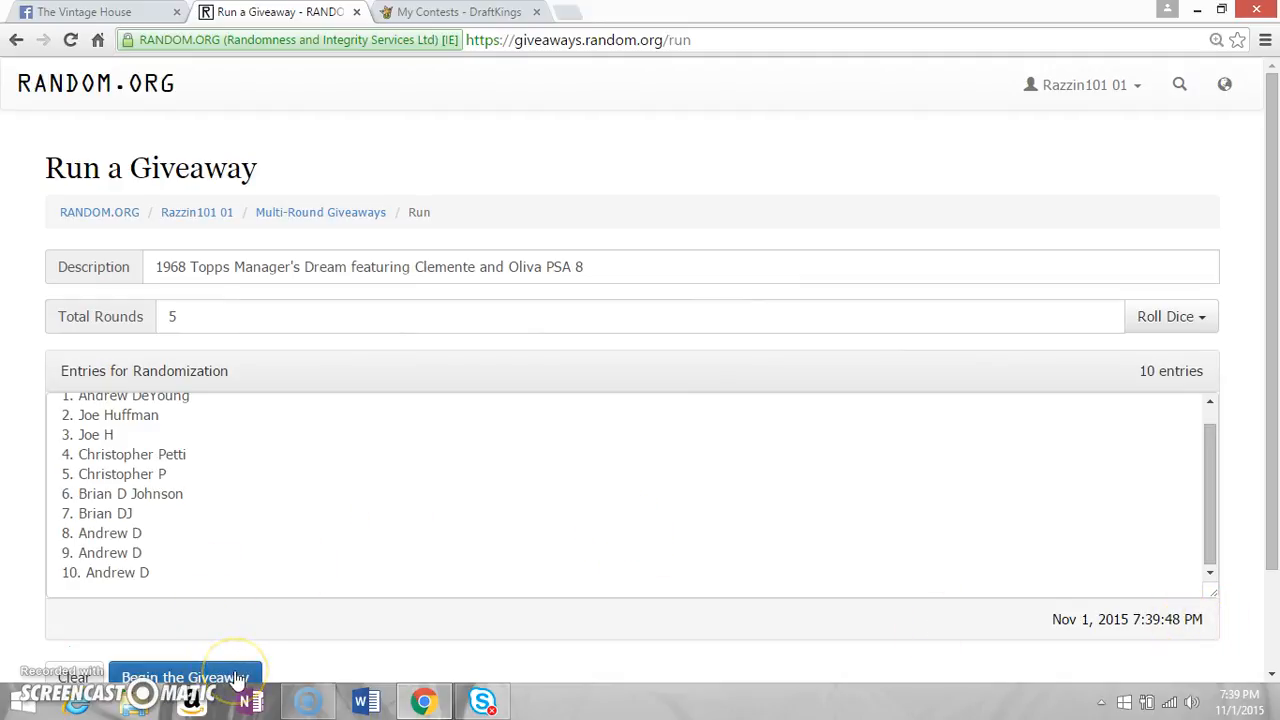
Begin the giveaway and advance through all five rounds until it shows Completed.
click(184, 676)
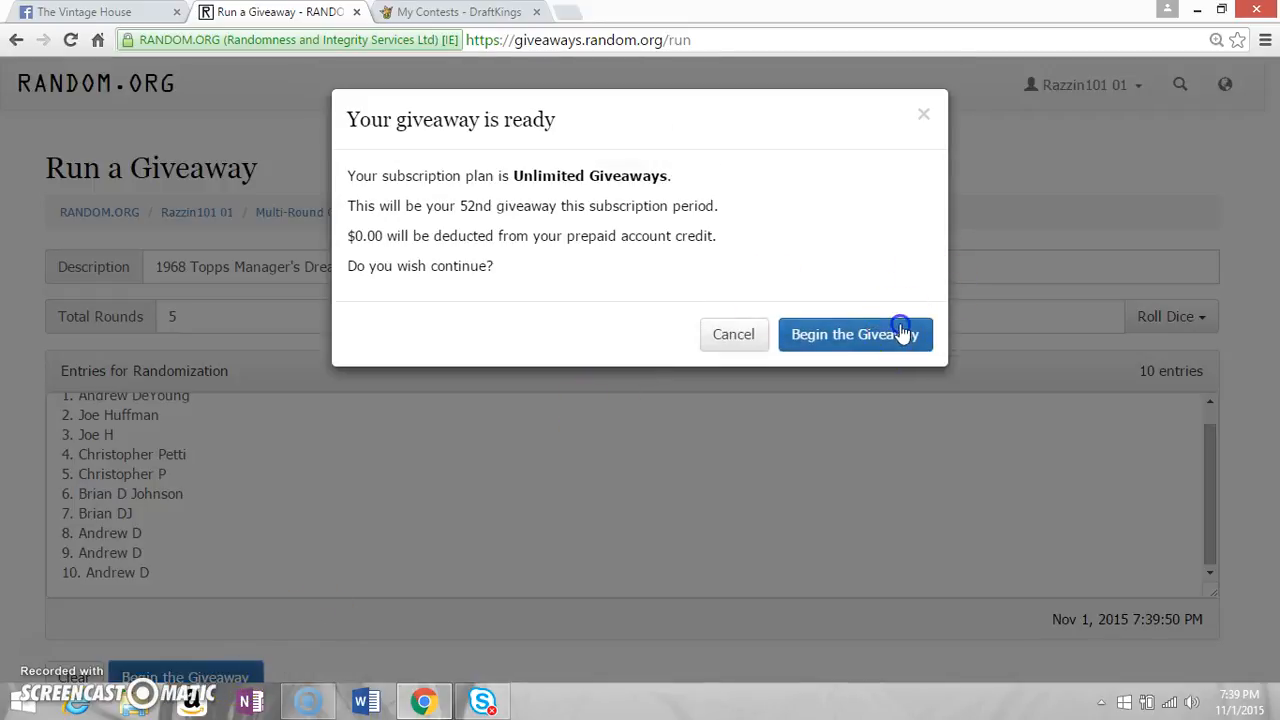
click(856, 334)
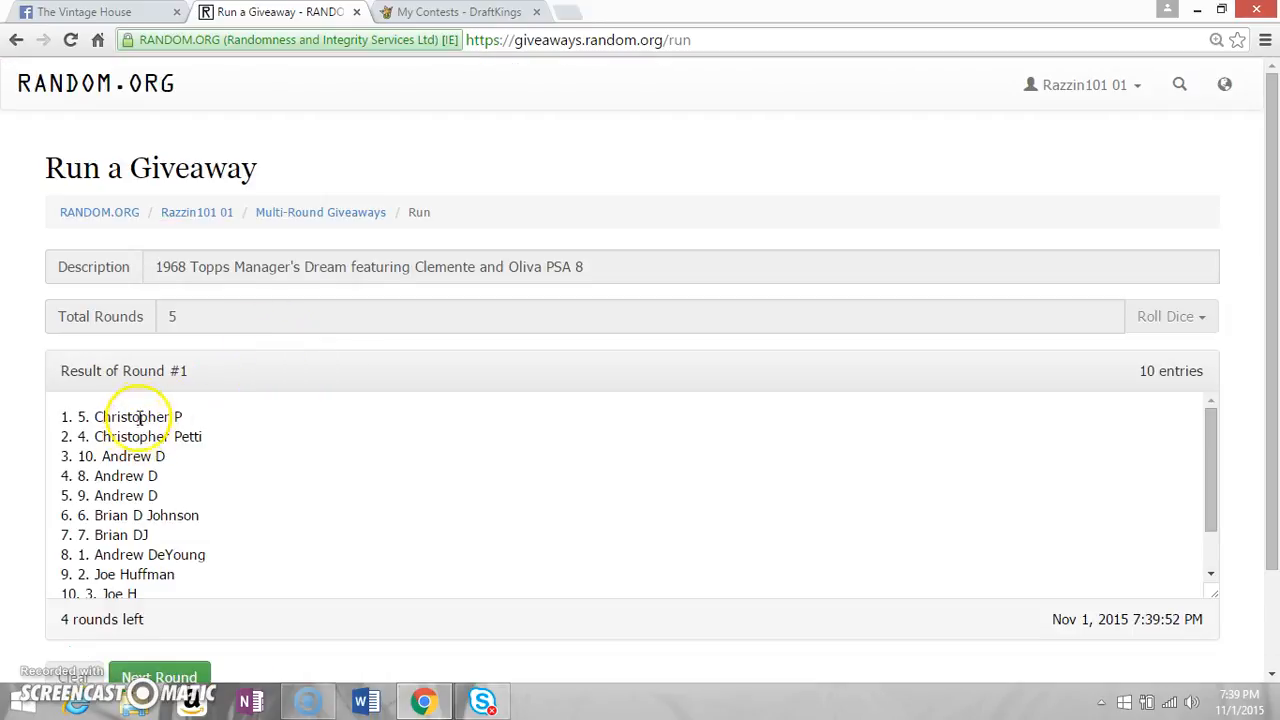
click(160, 676)
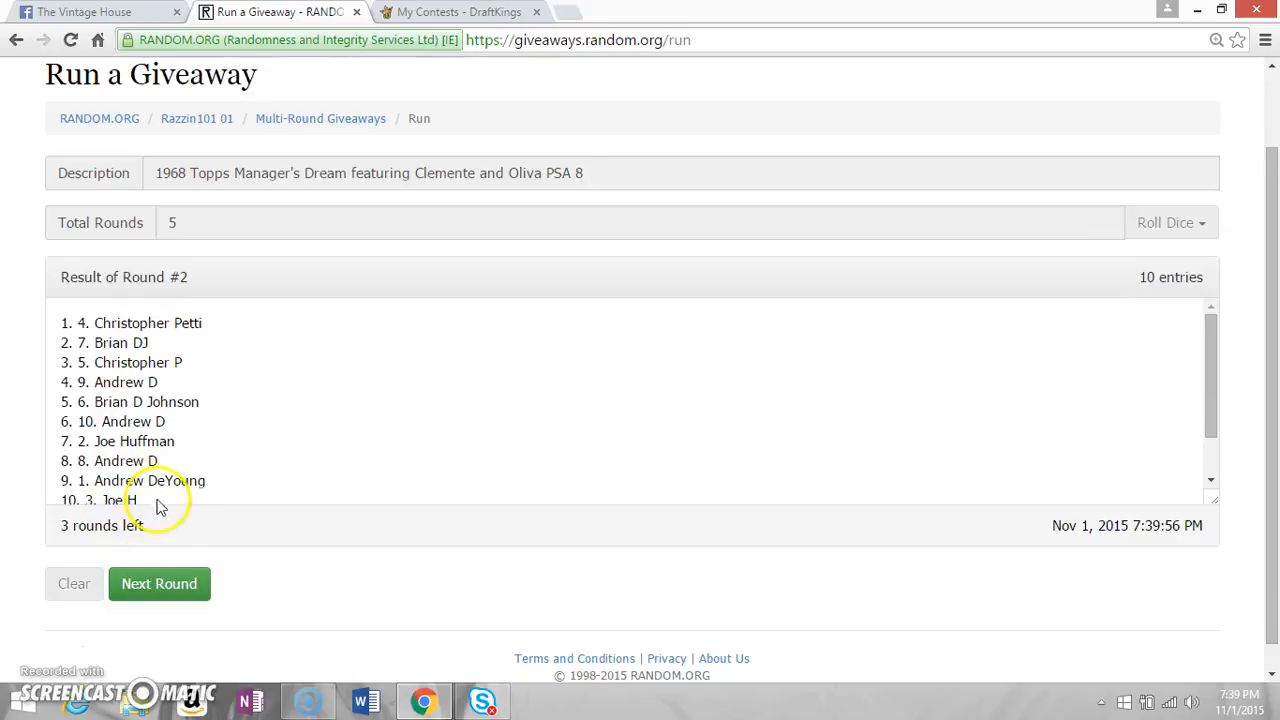
click(160, 584)
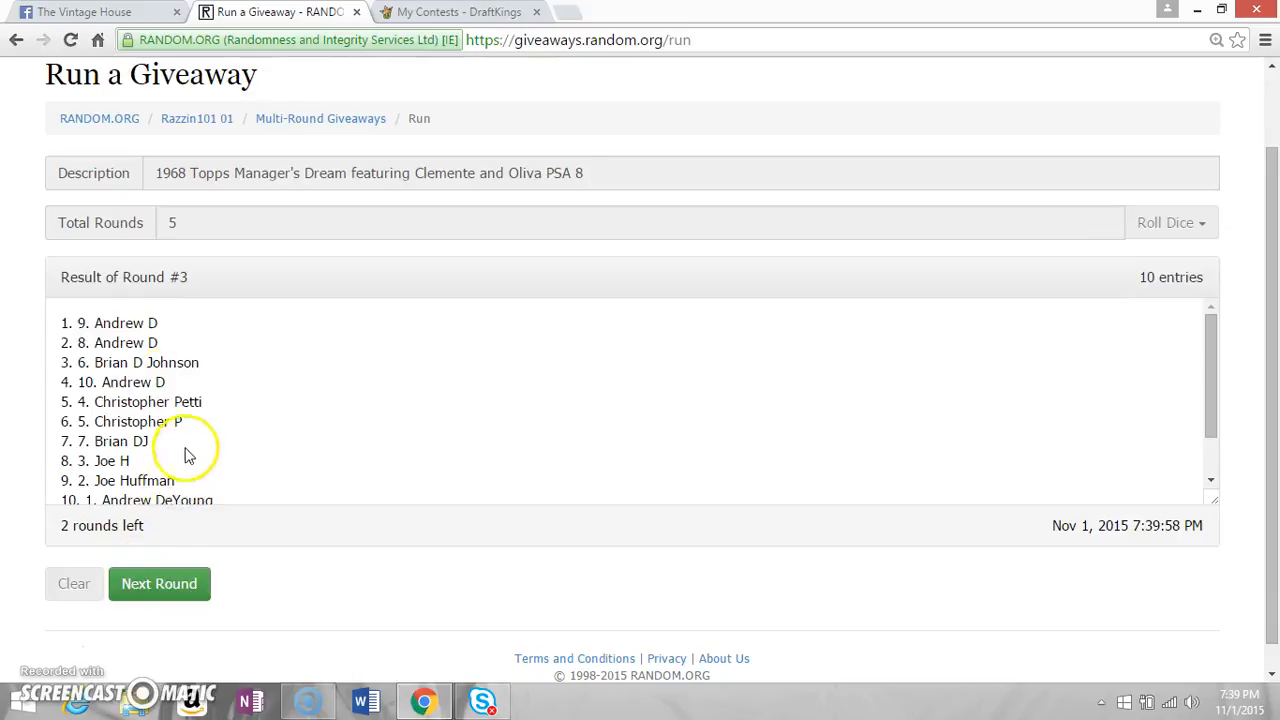
click(160, 584)
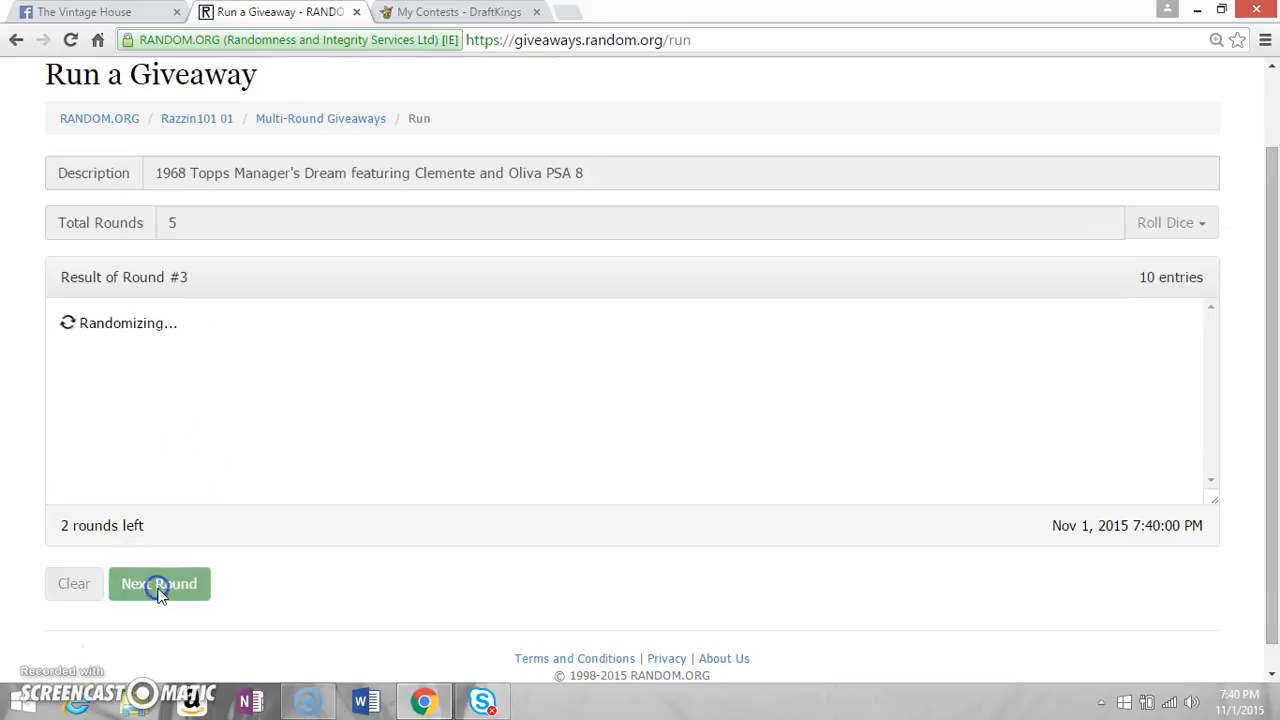
click(160, 584)
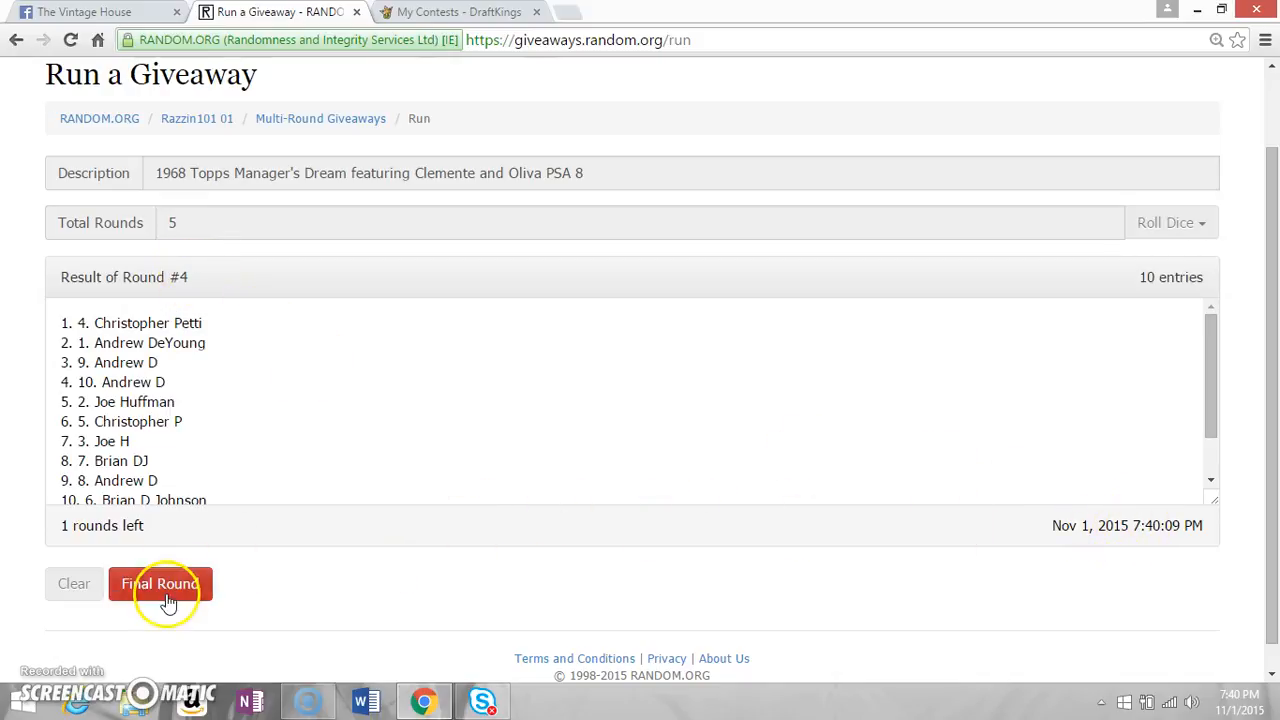
click(160, 584)
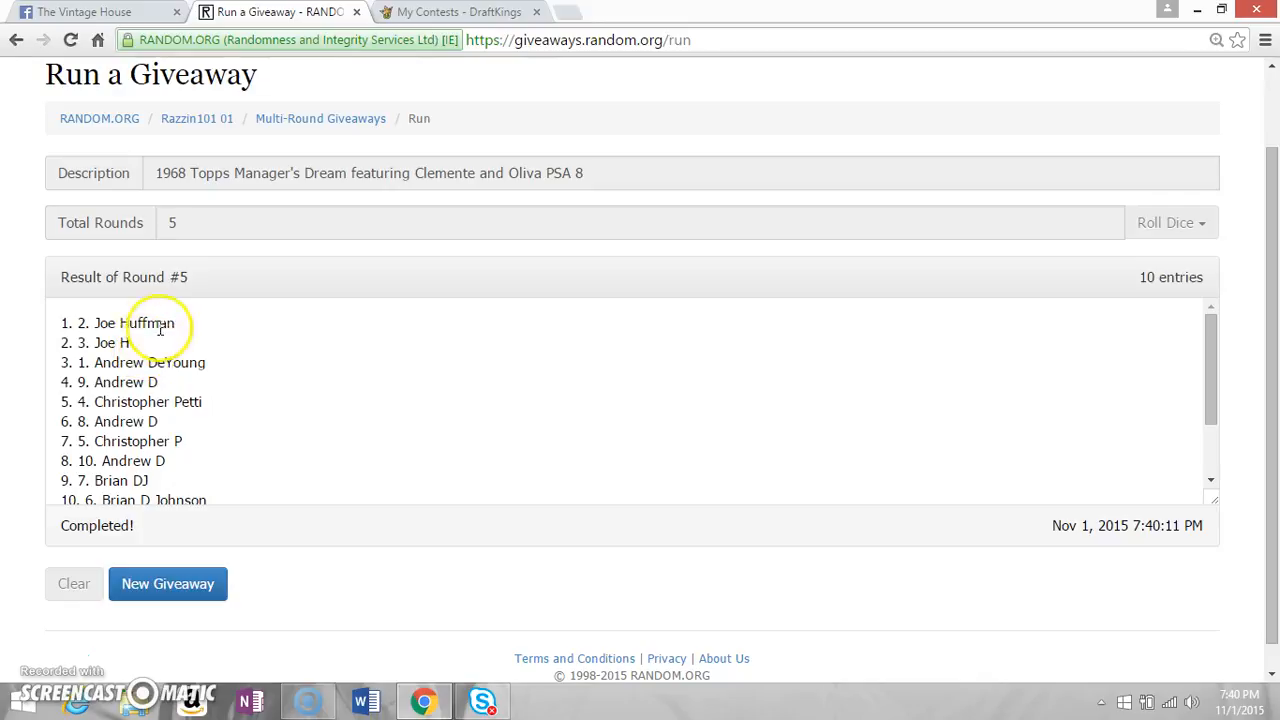
double_click(128, 322)
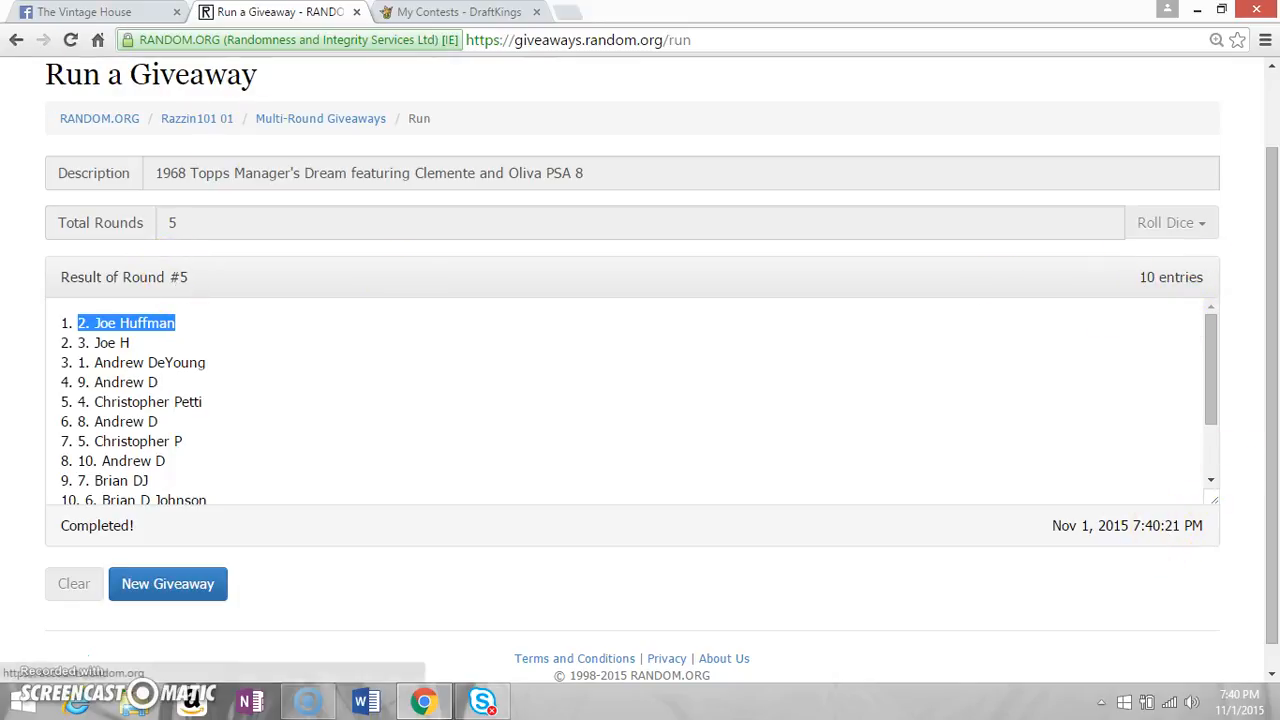
click(84, 12)
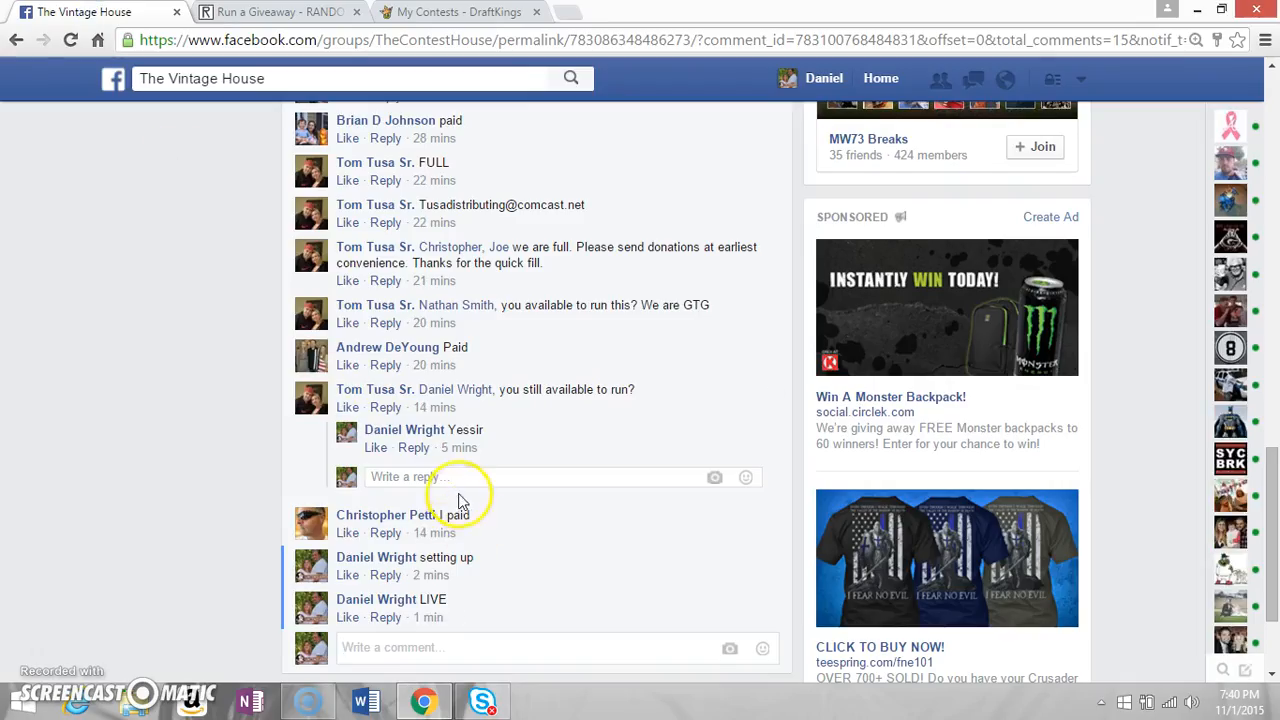